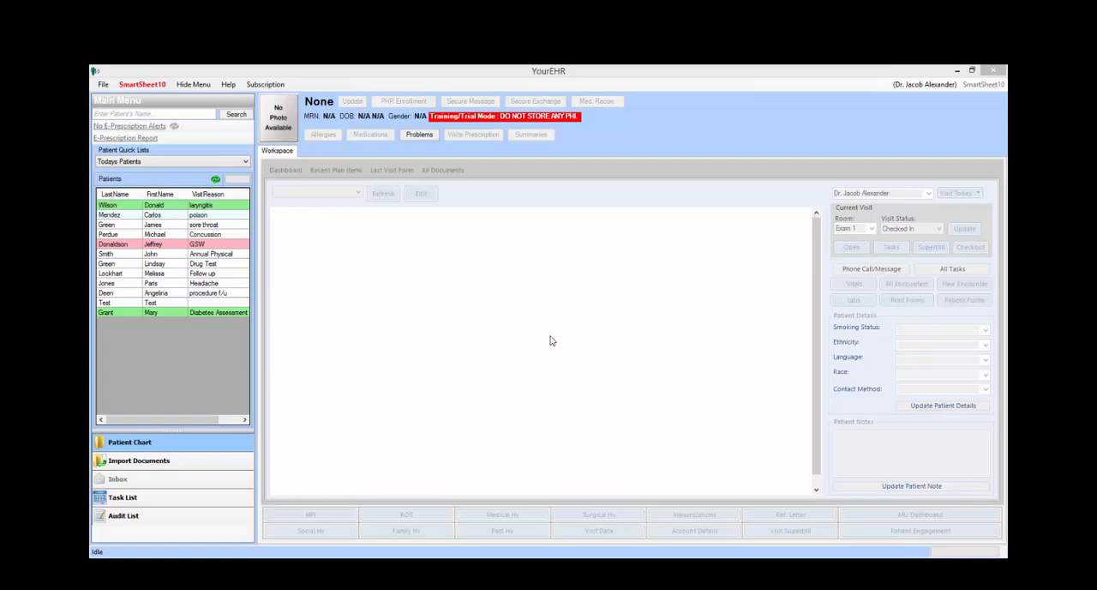
mouse_move(329, 212)
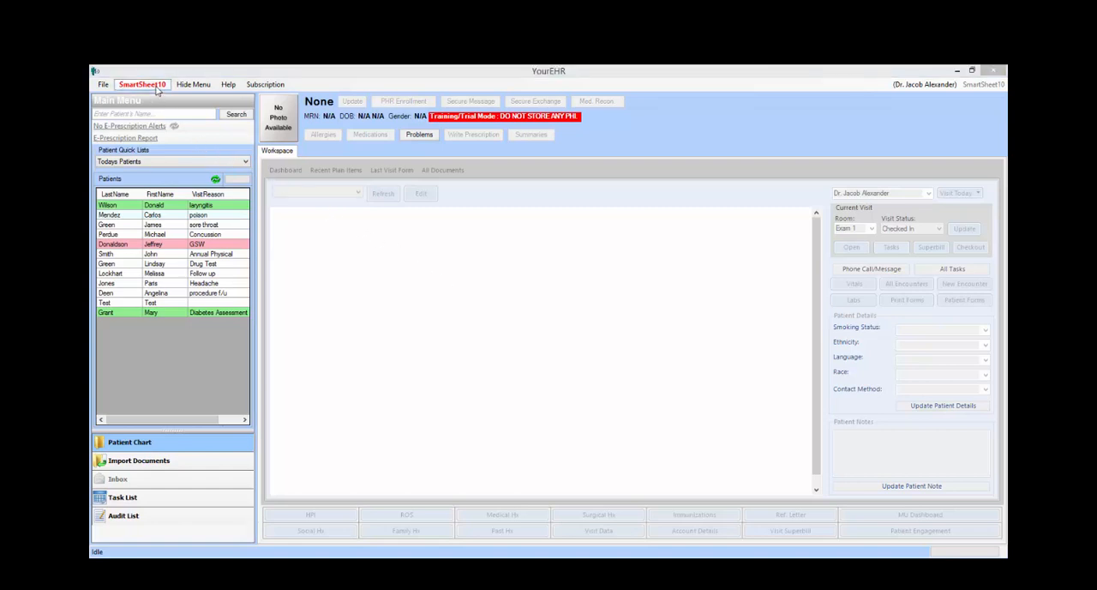
Step: Launch the SmartSheet10 ICD-10 coding workspace from the YourEHR menu bar
click(142, 84)
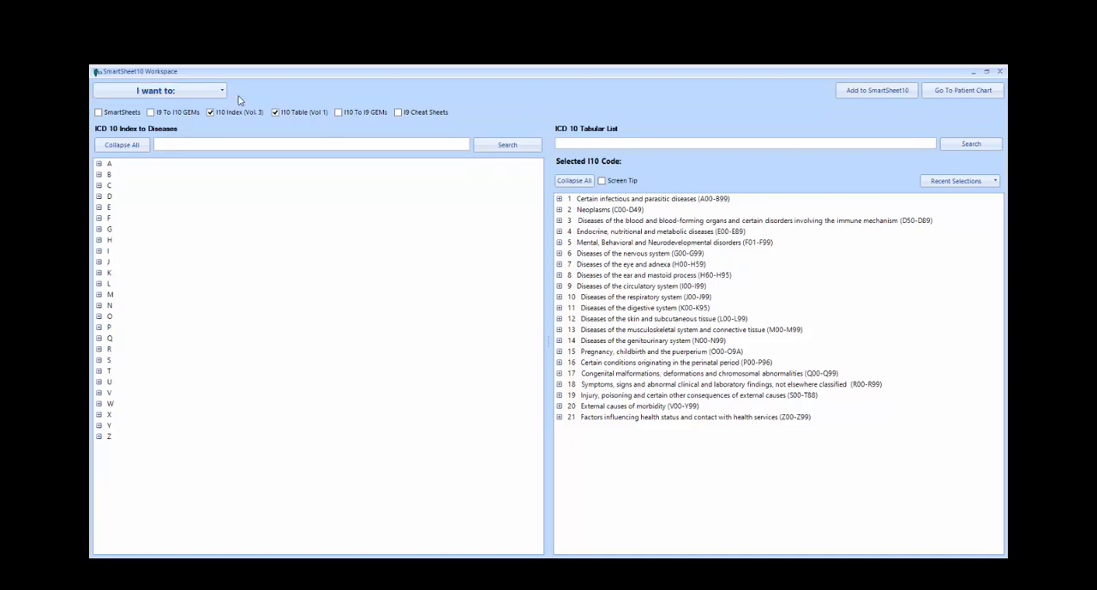
Step: Hide the tabular list, expand the H index entries and browse down to the hypertension terms
click(274, 113)
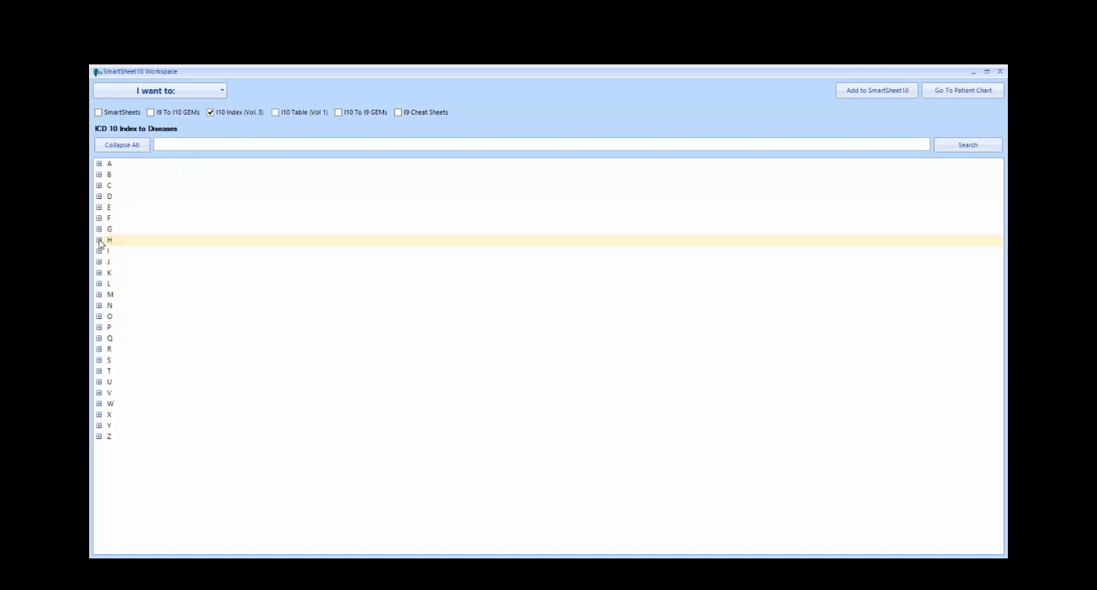
click(100, 240)
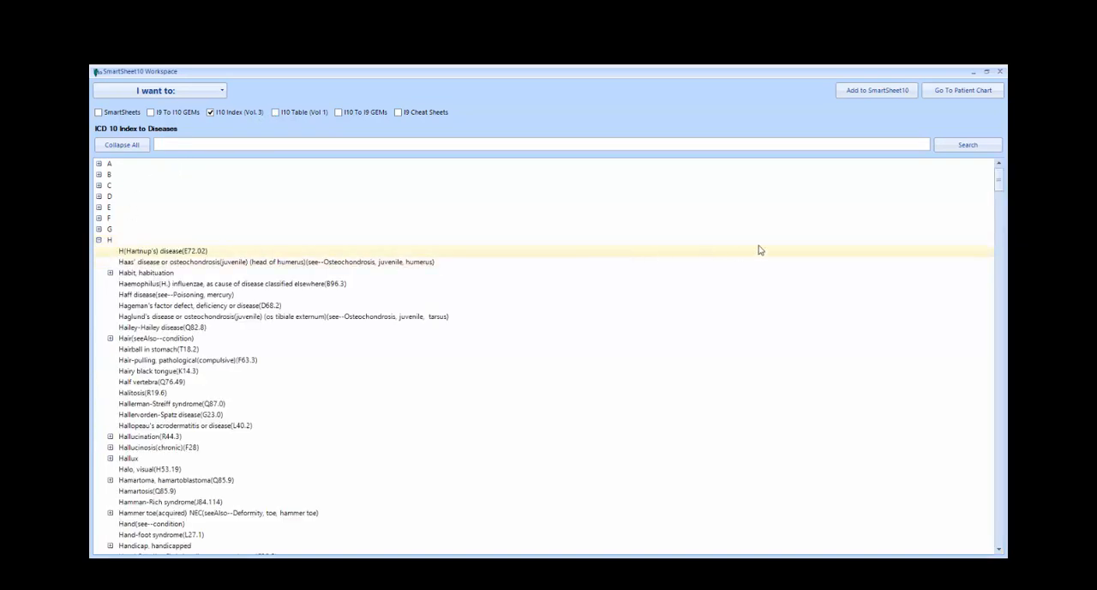
scroll(down, 3)
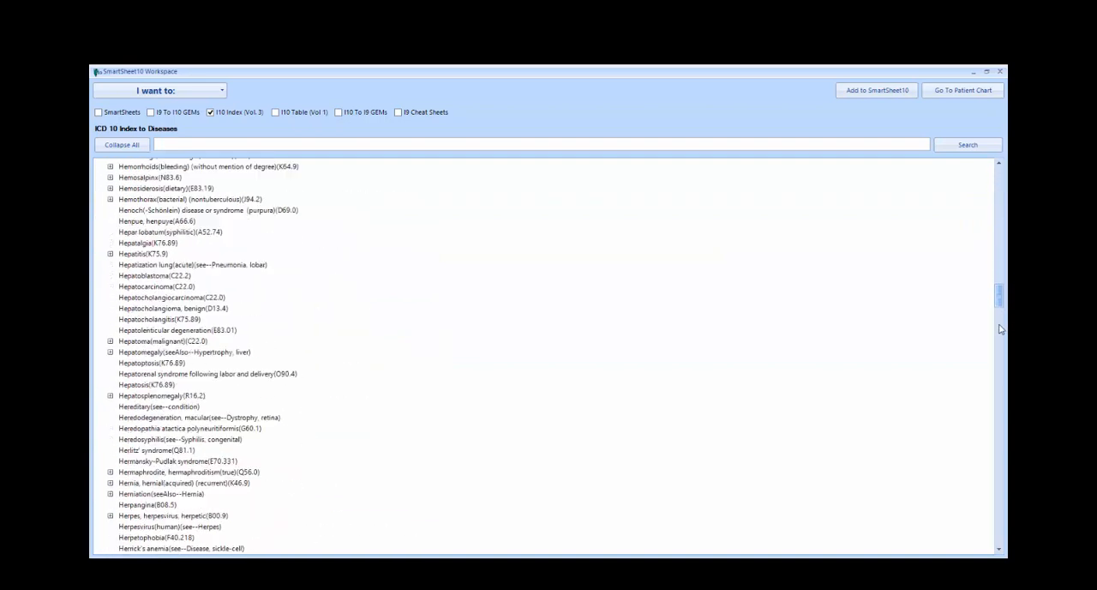
drag(1001, 295, 1001, 476)
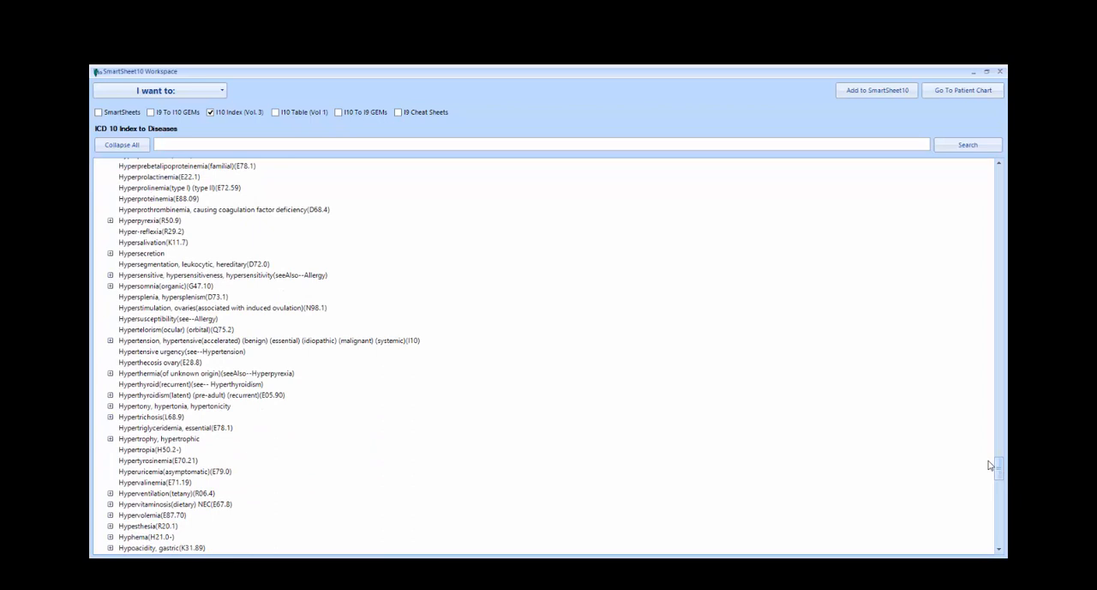
mouse_move(488, 350)
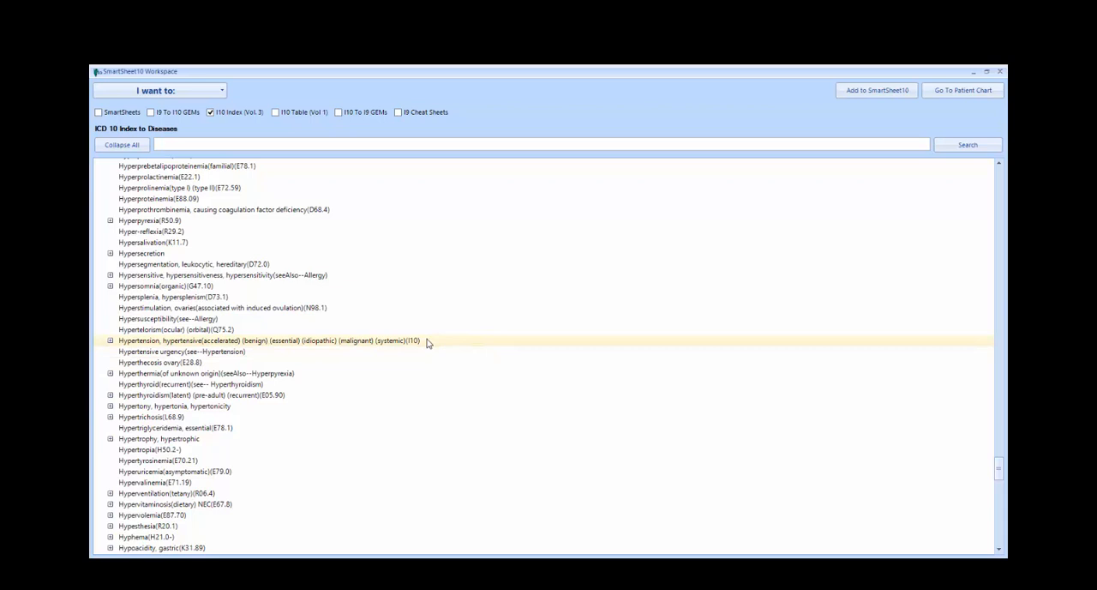
mouse_move(232, 141)
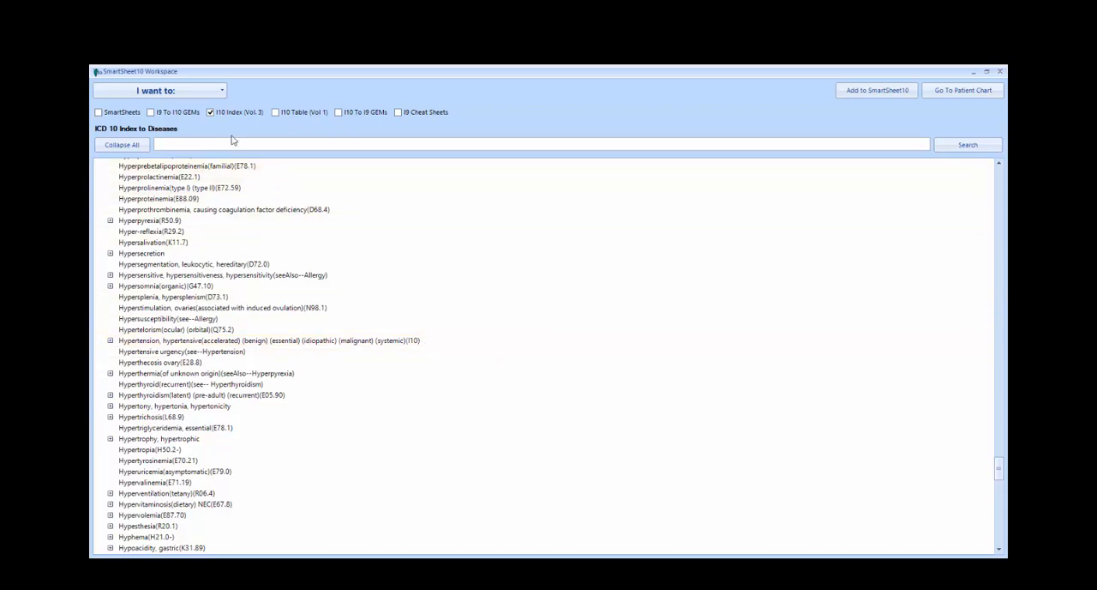
Step: Show only the tabular list and expand chapter 9, block I10-I15, down to I10 Essential hypertension
click(274, 113)
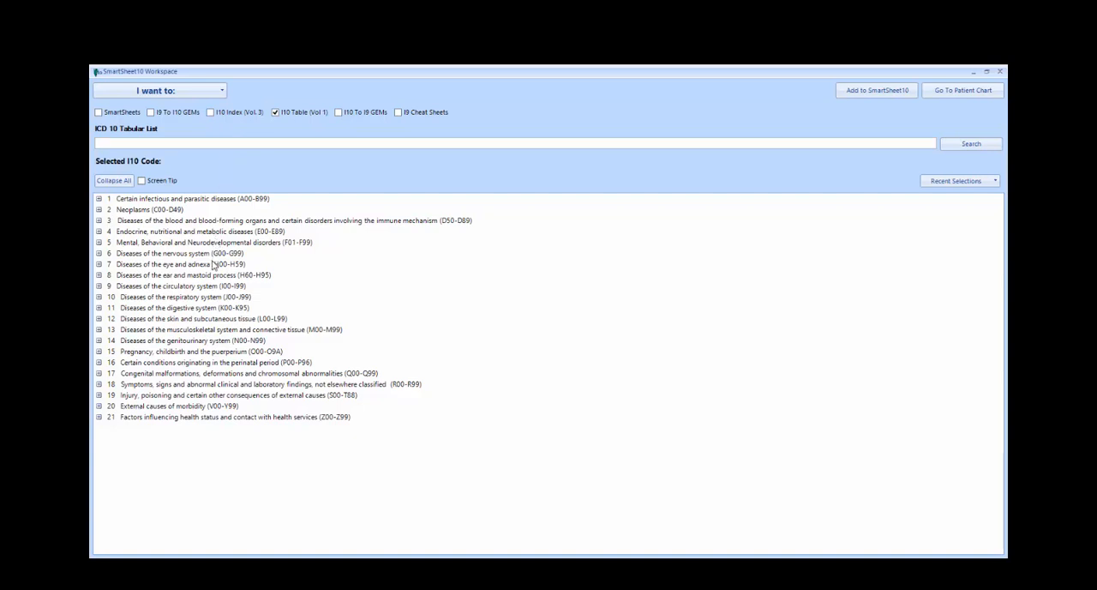
mouse_move(186, 288)
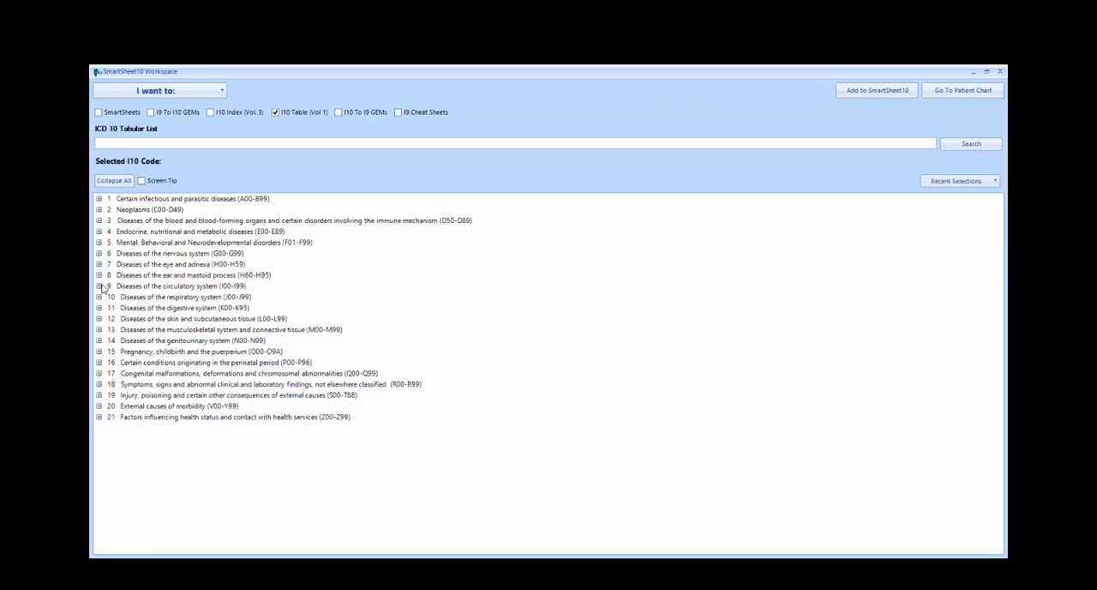
click(98, 284)
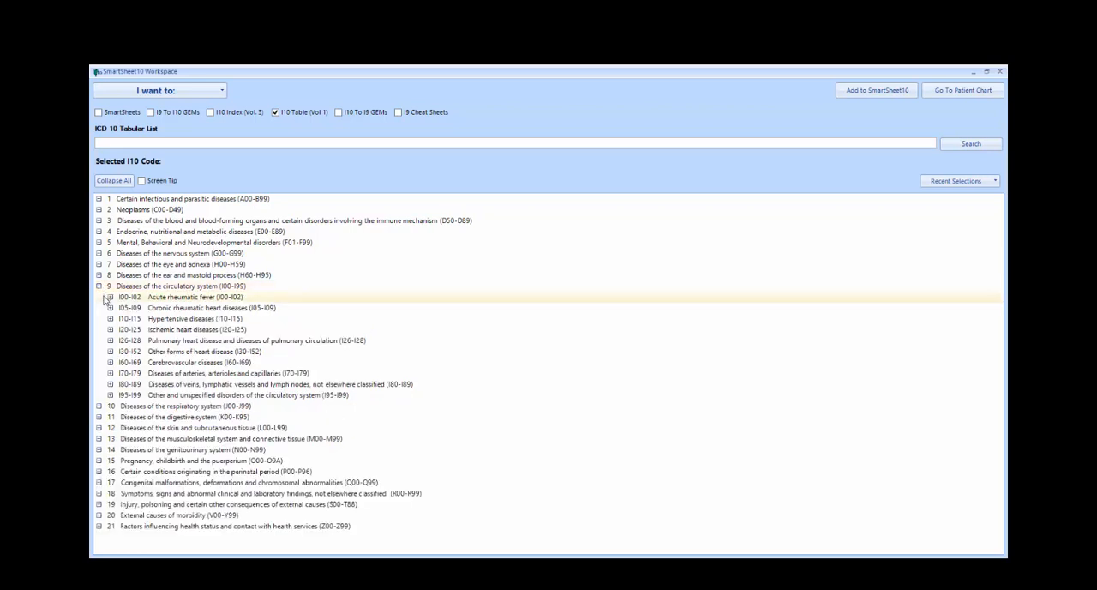
click(172, 319)
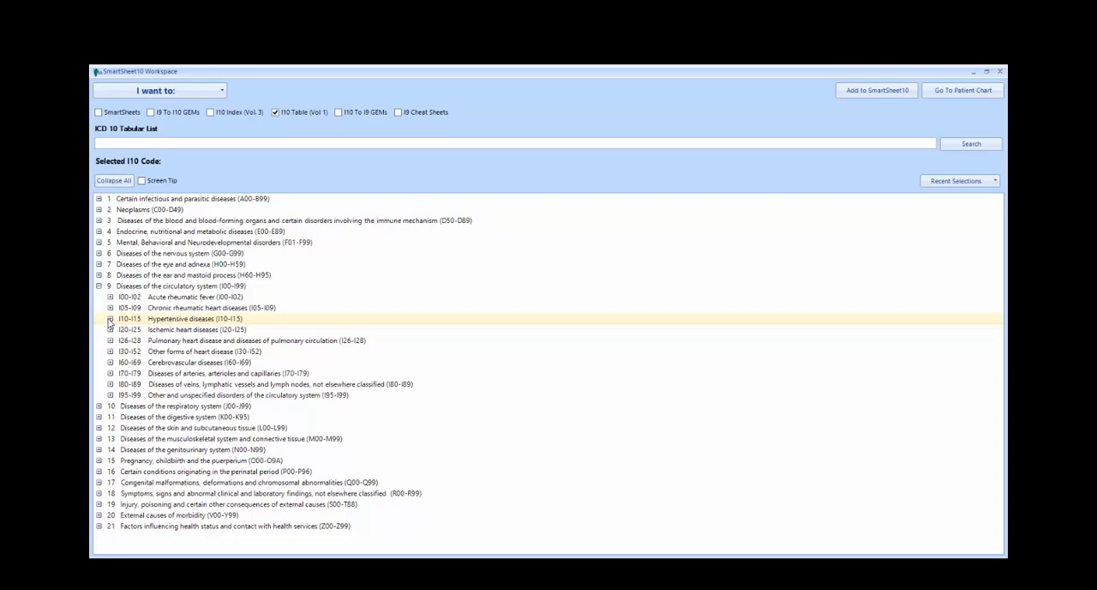
click(110, 318)
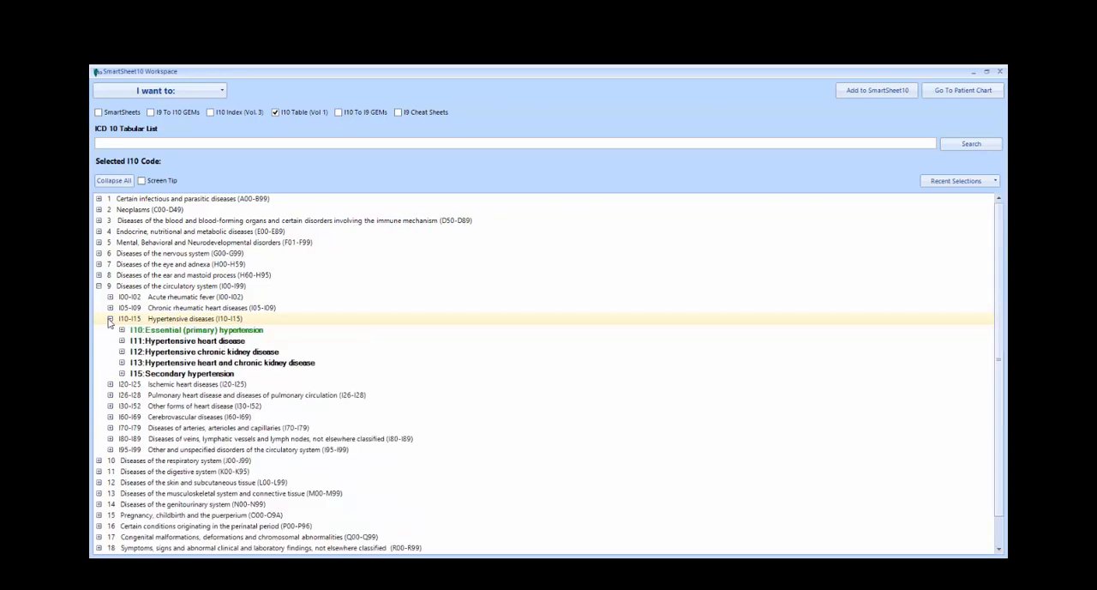
click(124, 329)
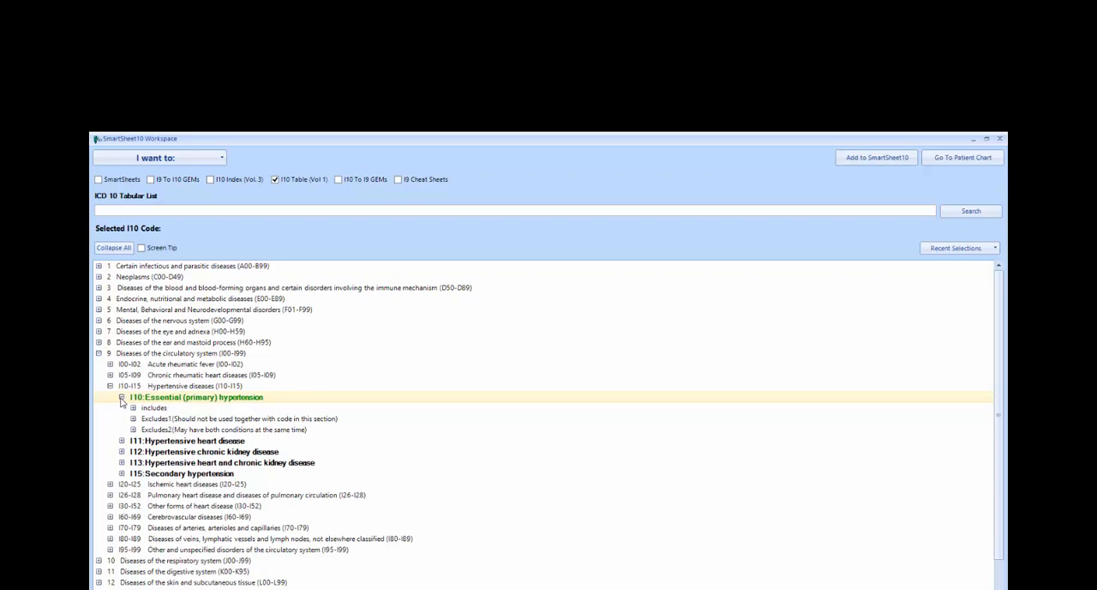
Step: Reveal the Includes, Excludes1 and Excludes2 notes under I10
click(132, 408)
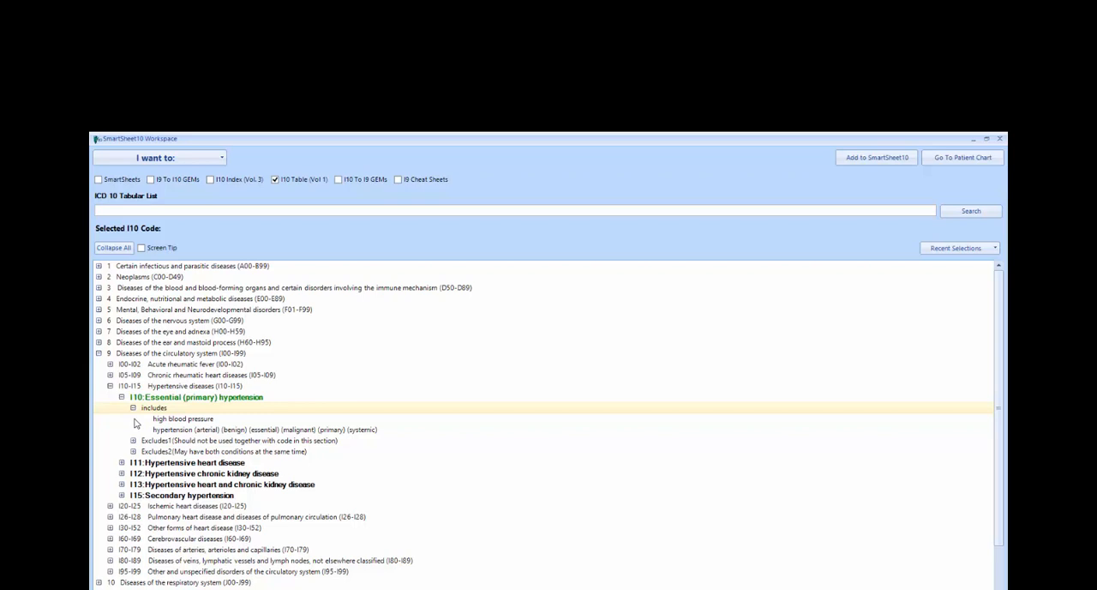
click(133, 439)
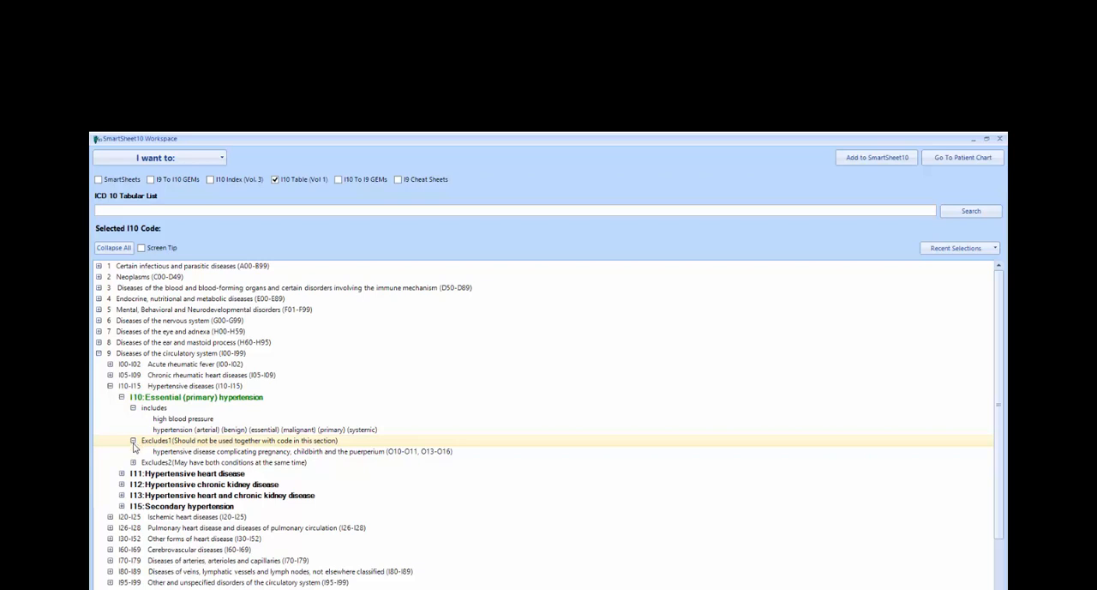
click(134, 463)
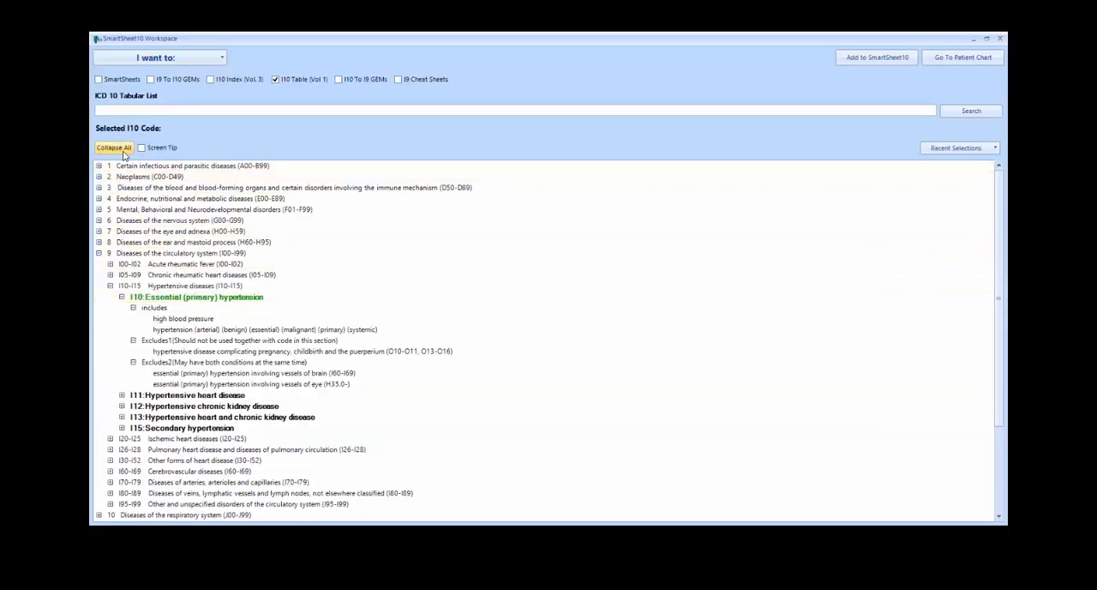
Step: Reopen the Index to Diseases beside the tabular list and start searching it for hypertension
click(113, 148)
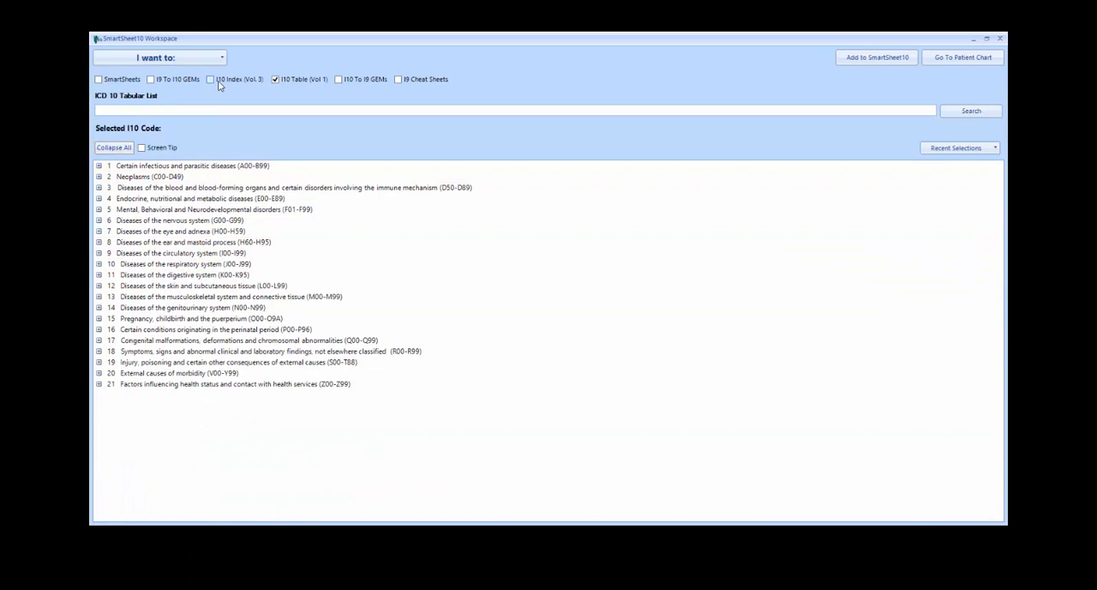
click(210, 79)
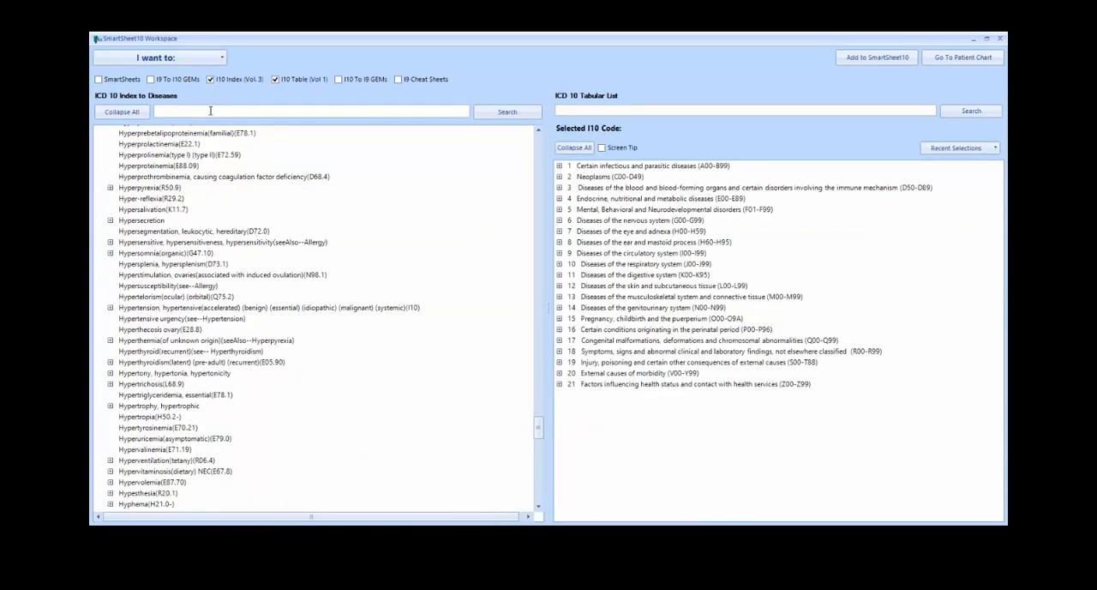
text(hypertension)
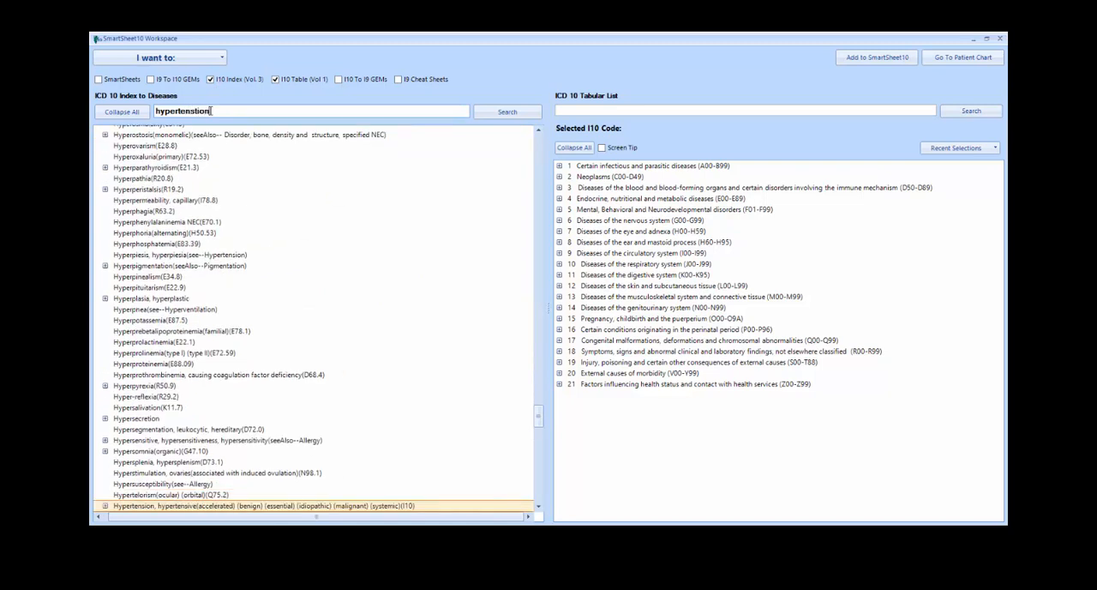
mouse_move(206, 174)
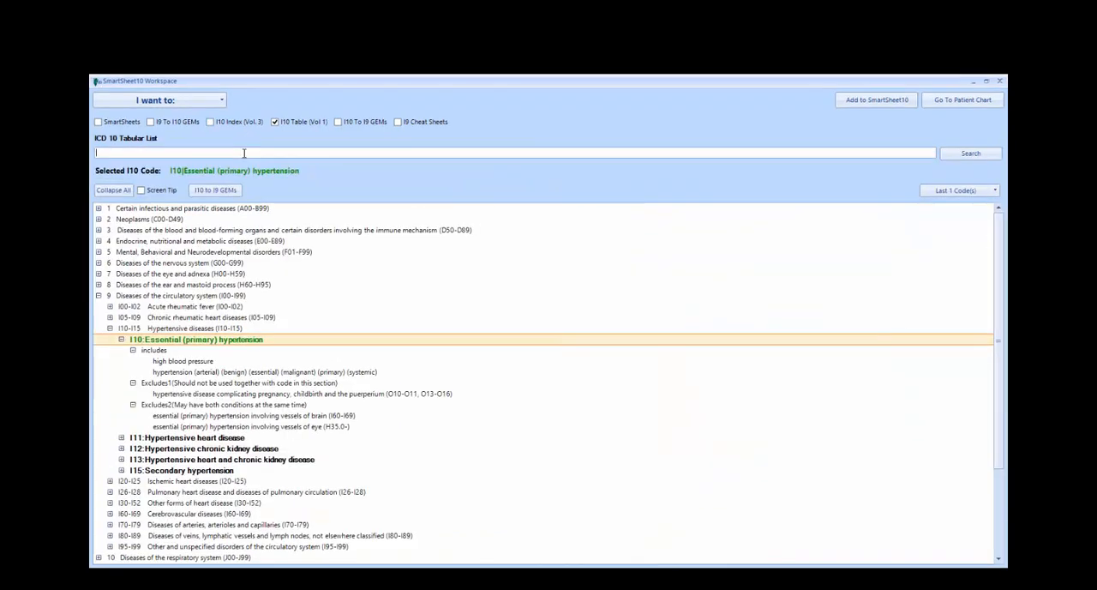
Step: Search the tabular list for migraine and select G43 Migraine from the 131 results
text(migraine)
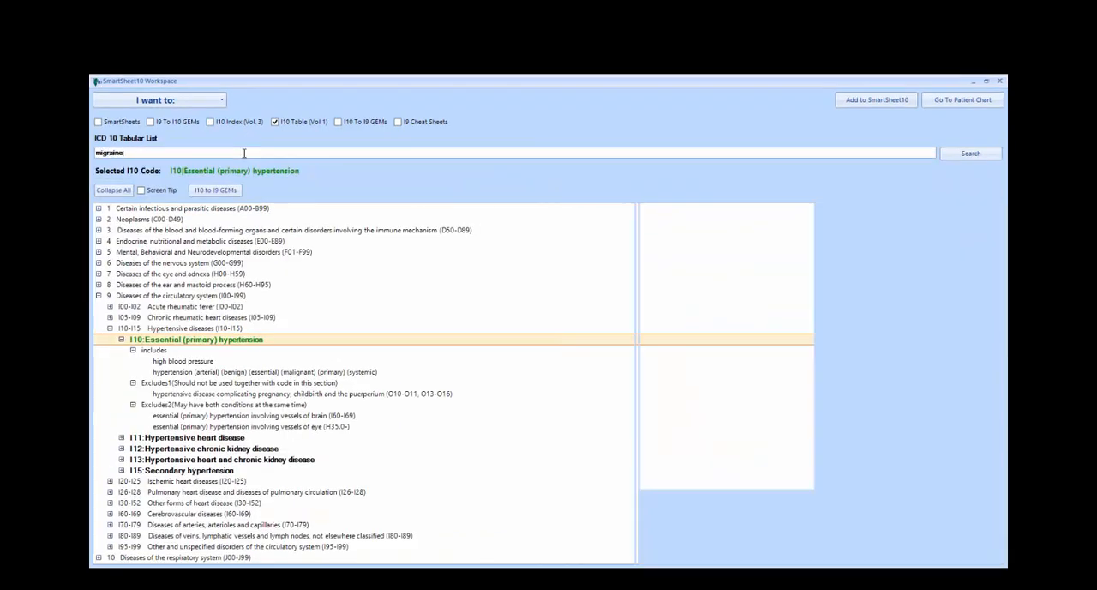
click(971, 153)
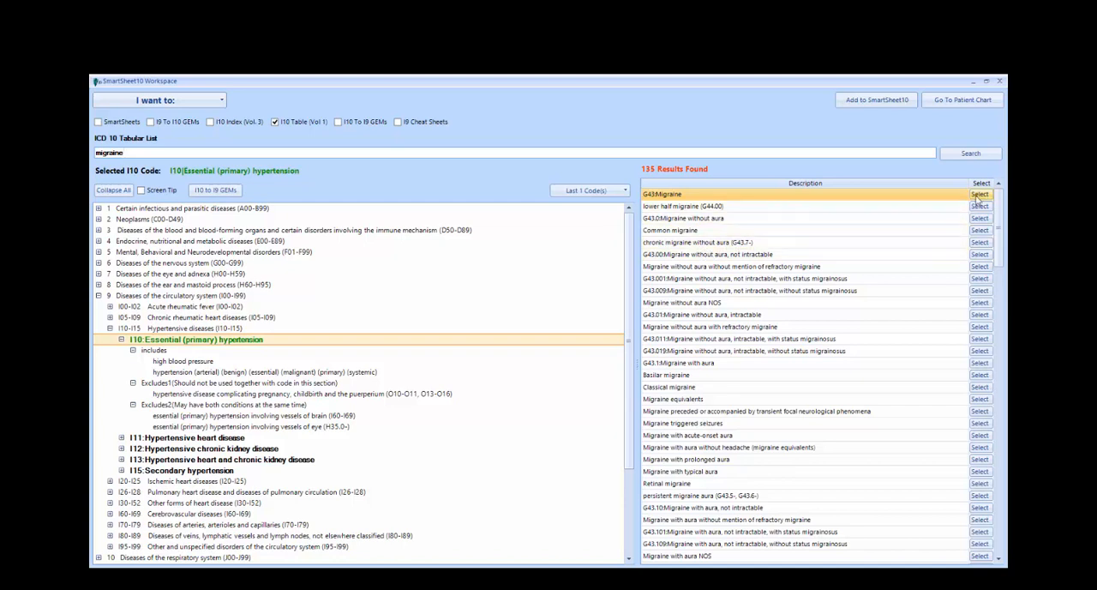
click(981, 194)
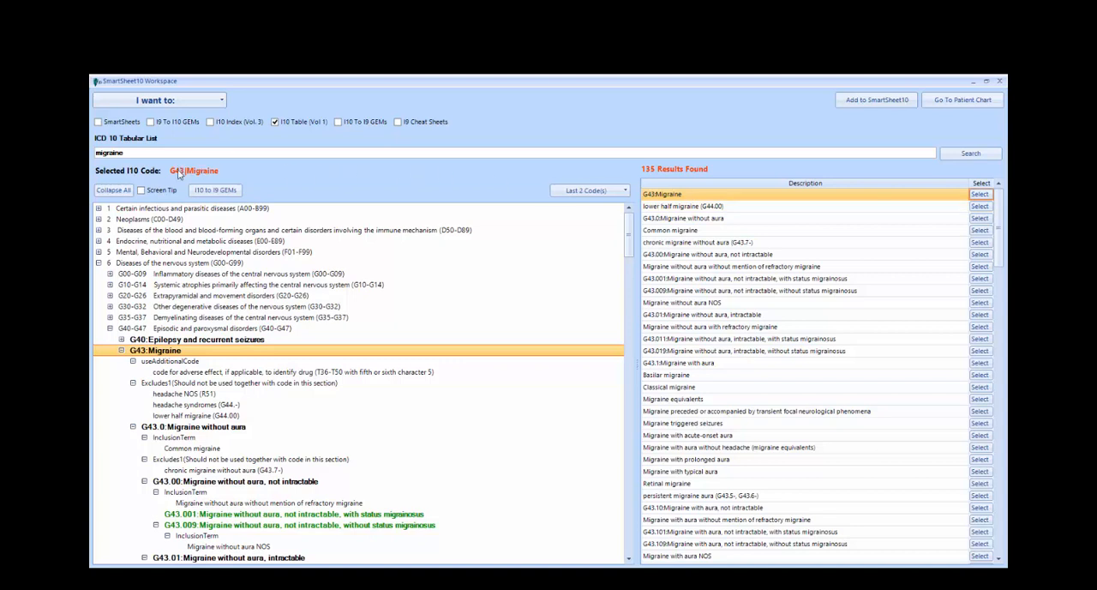
mouse_move(178, 182)
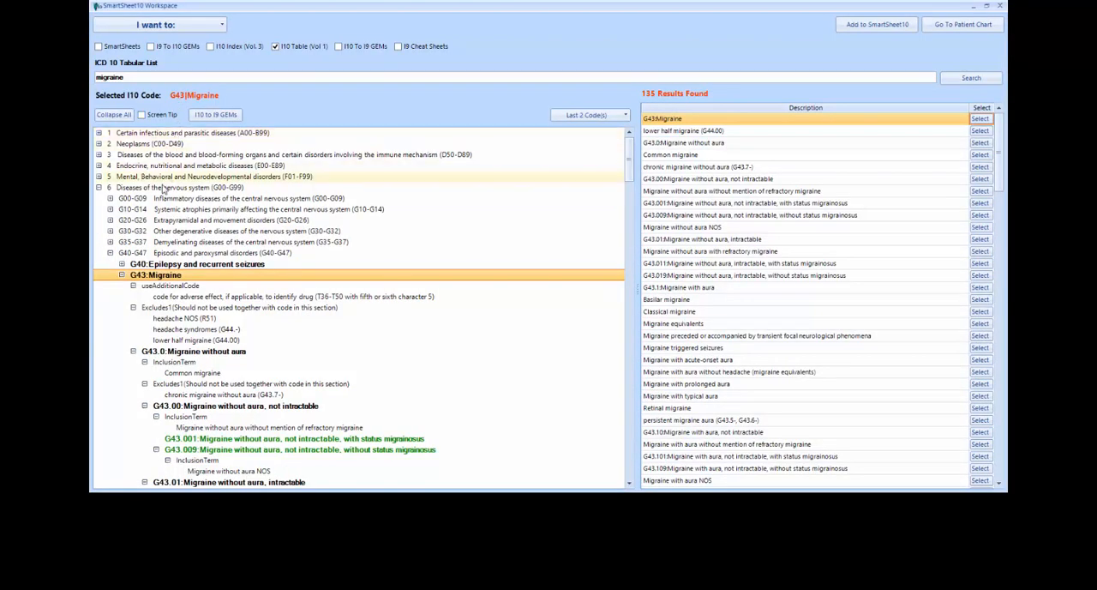
Step: Refine the code through G43.0 and G43.00 to G43.001 with status migrainosus
click(214, 349)
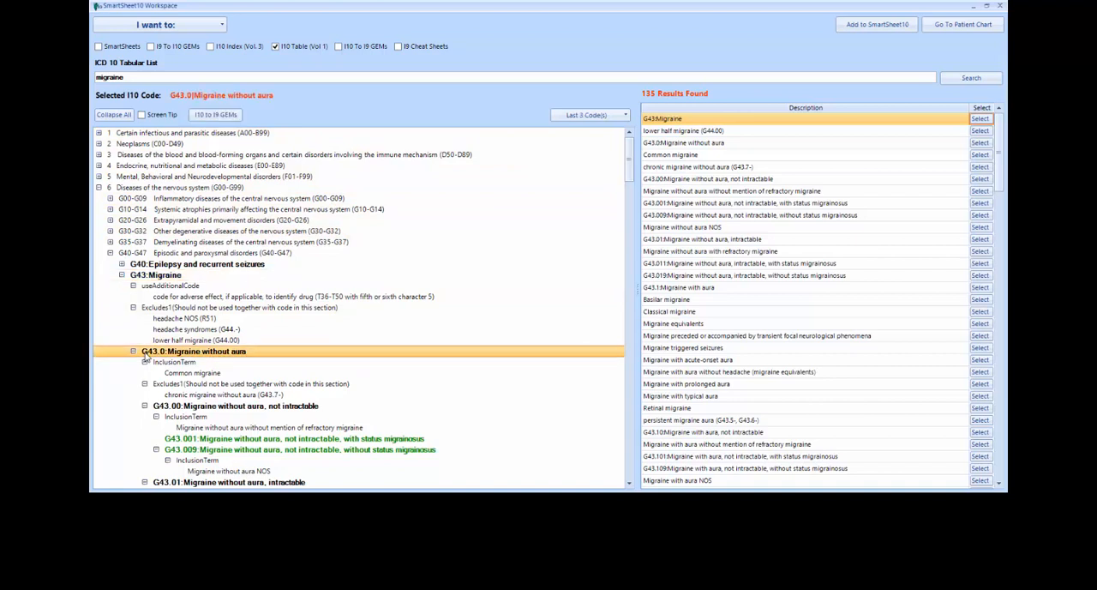
click(236, 405)
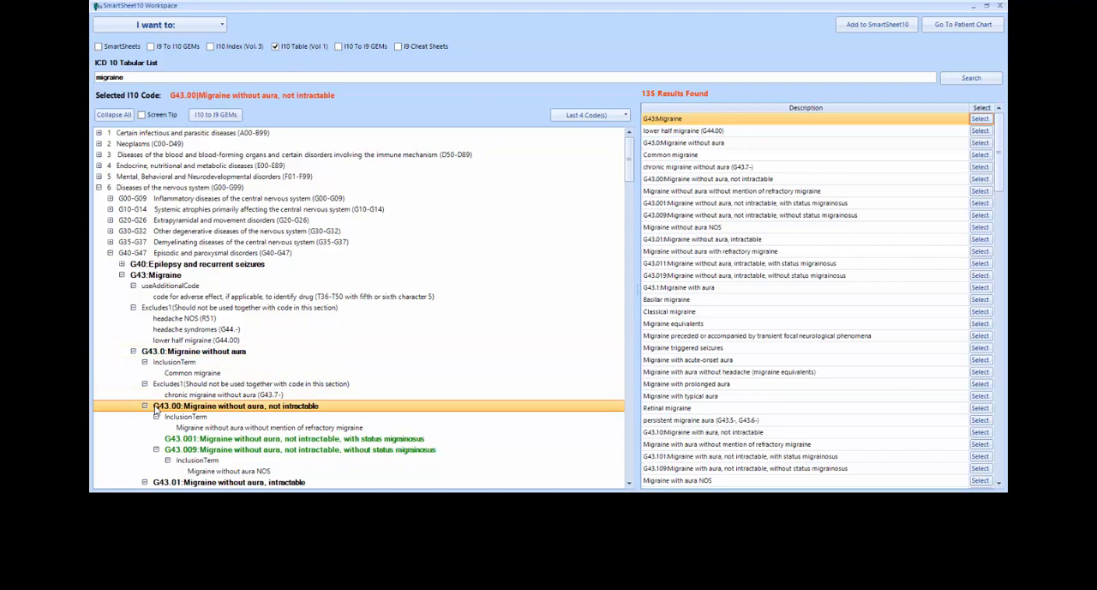
click(288, 439)
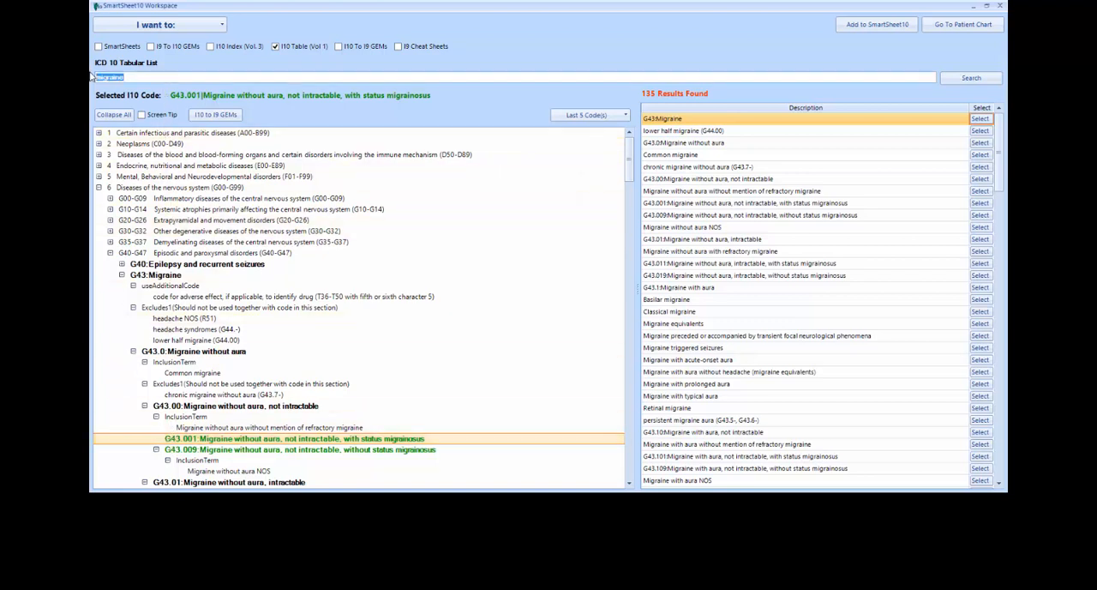
Step: Search for dislocation jaw and select S03.0 Dislocation of jaw, prompting for its 7th character
text(dislocation jaw)
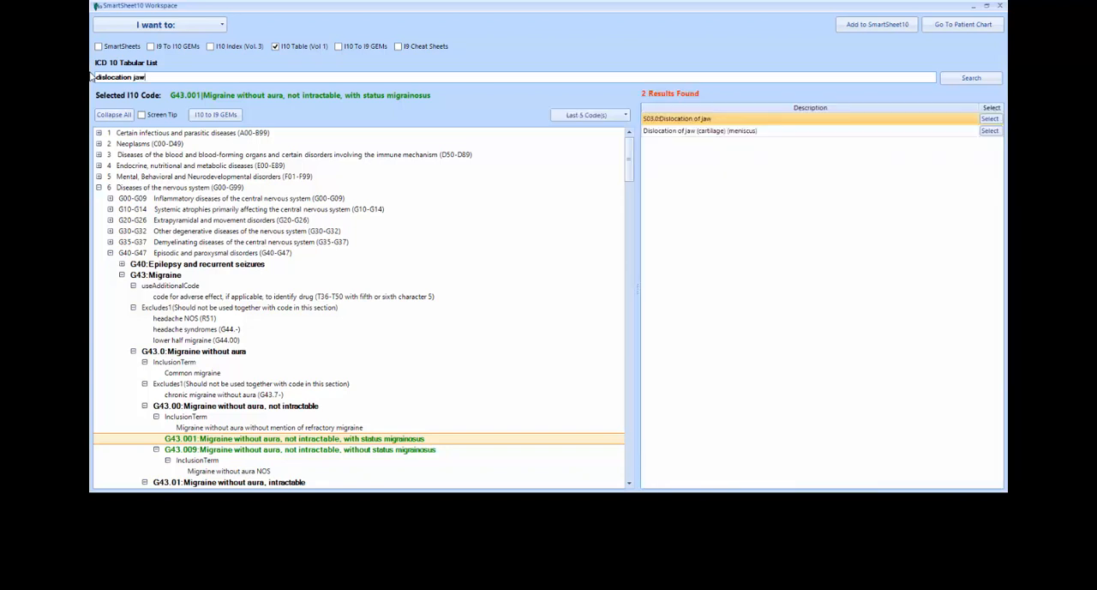
mouse_move(247, 88)
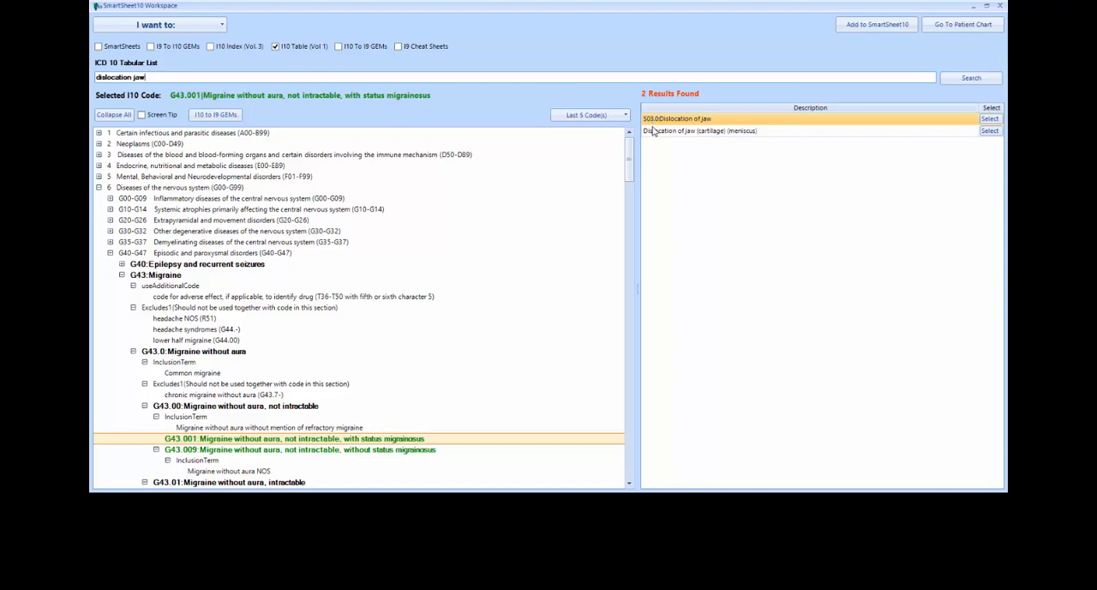
click(701, 131)
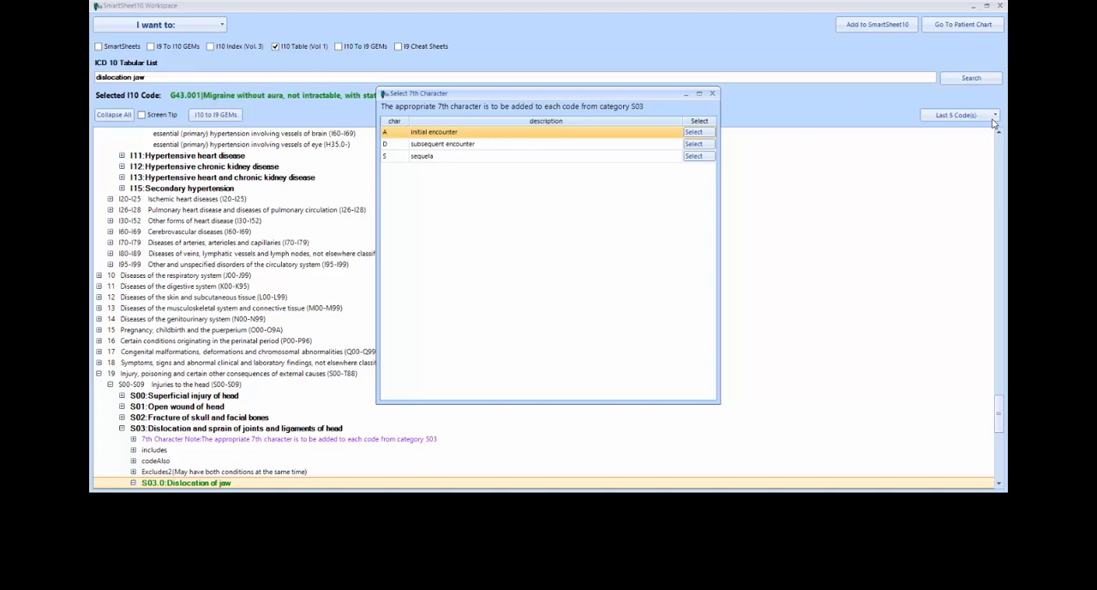
mouse_move(717, 149)
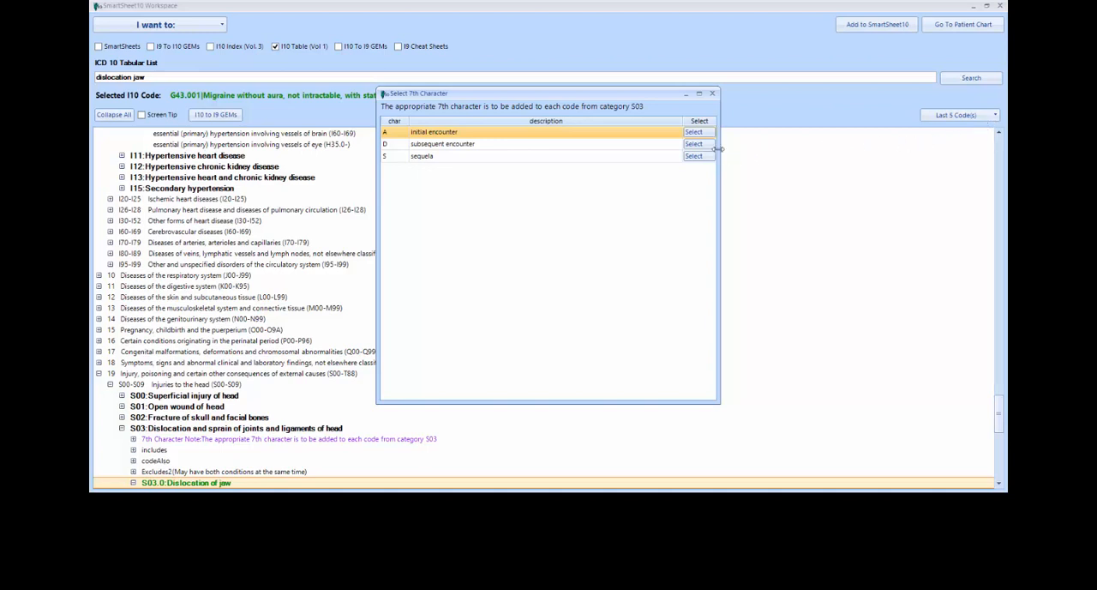
Step: Choose D subsequent encounter, making the code S03.0XXD Dislocation of jaw
click(692, 144)
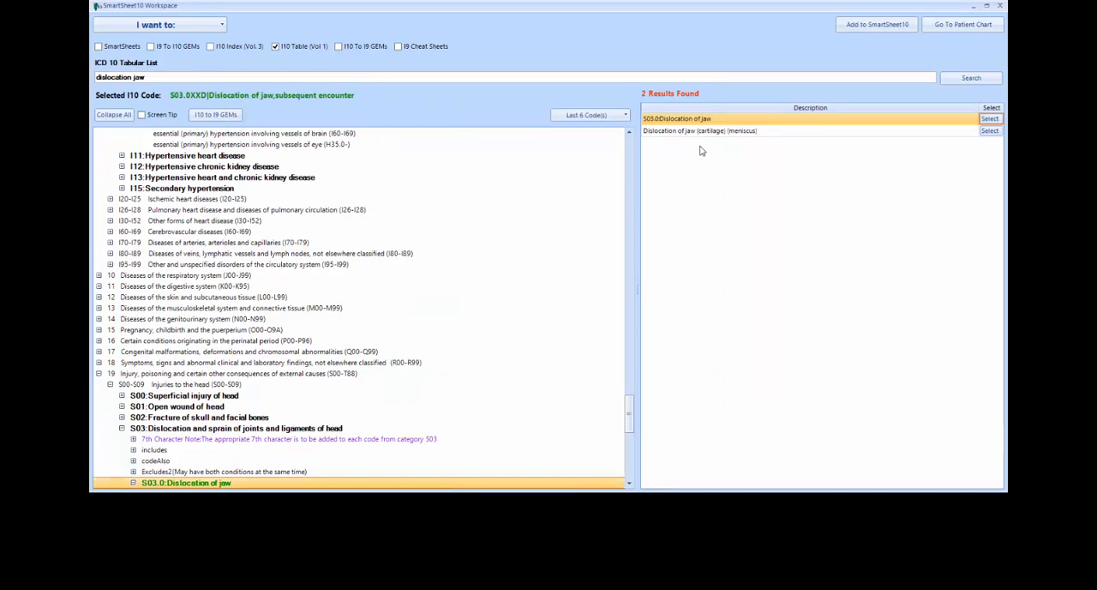
mouse_move(204, 109)
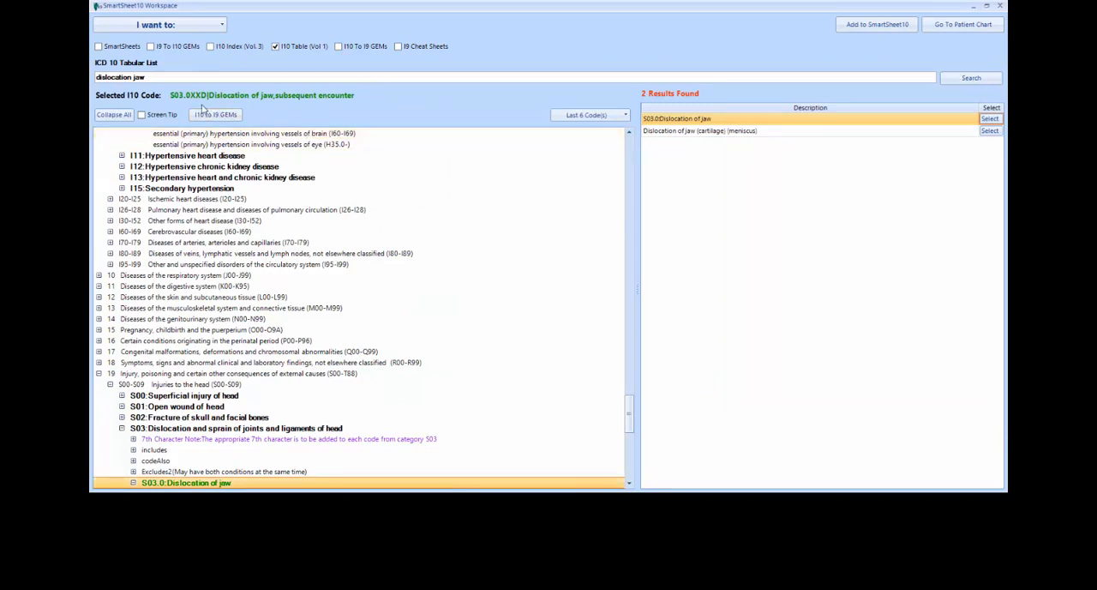